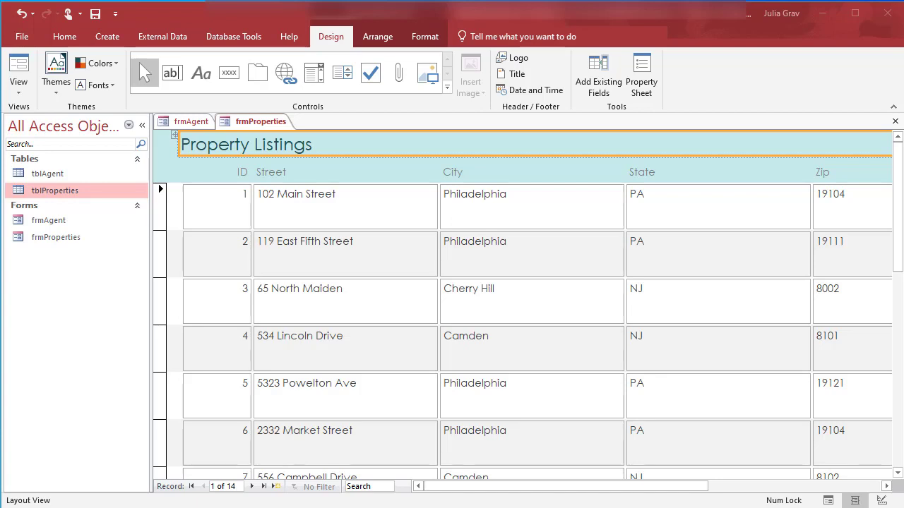
mouse_move(194, 122)
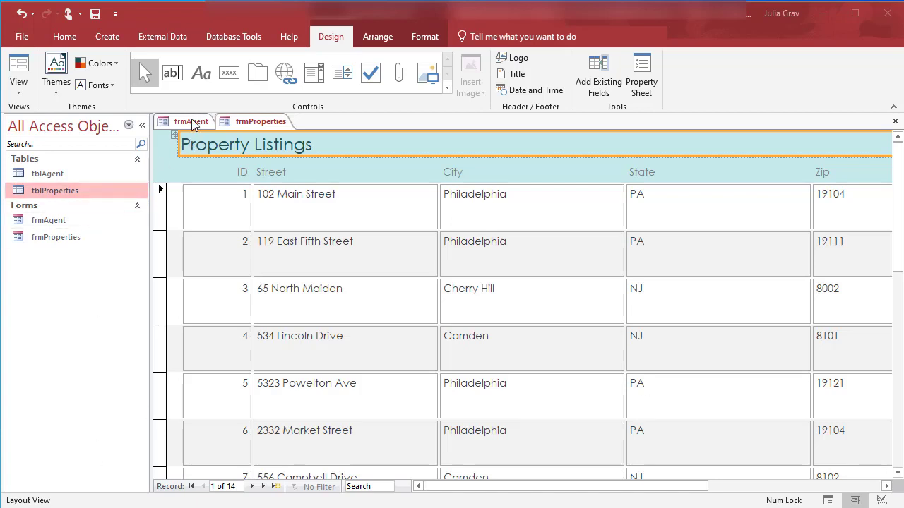
Step: Close the open Agents and Property Listings form tabs
click(189, 121)
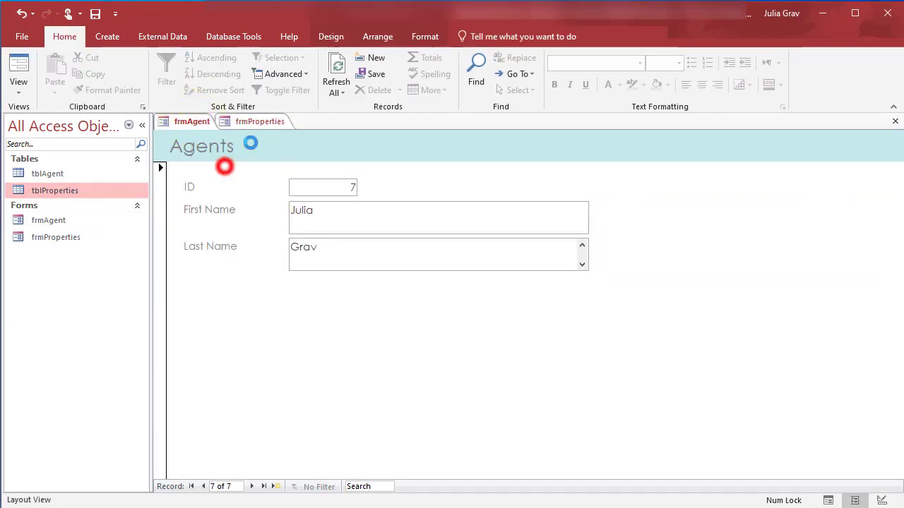
click(894, 121)
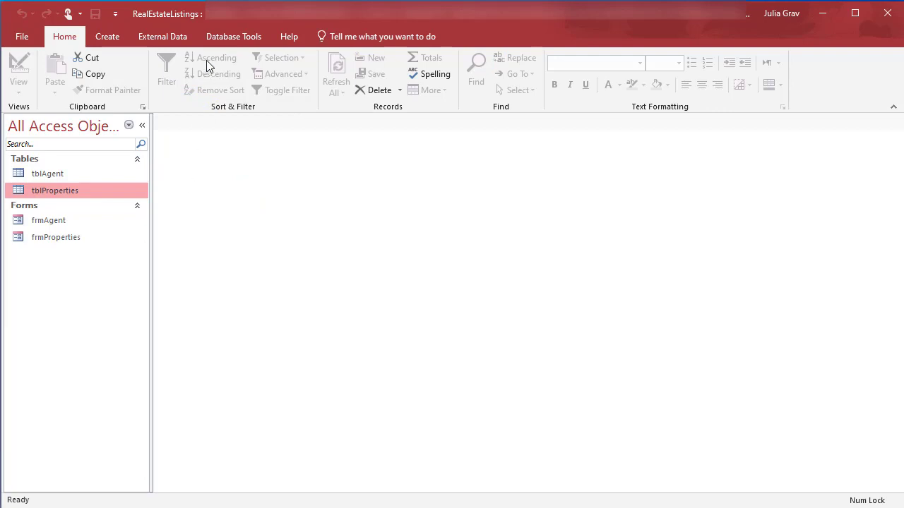
Step: In the Form Wizard, add all fields from tblProperties and then all fields from tblAgent
click(108, 36)
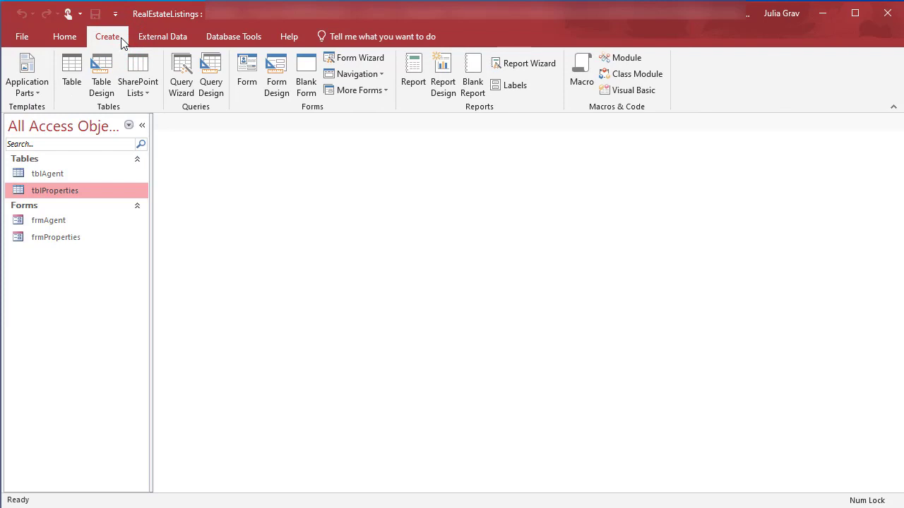
mouse_move(356, 57)
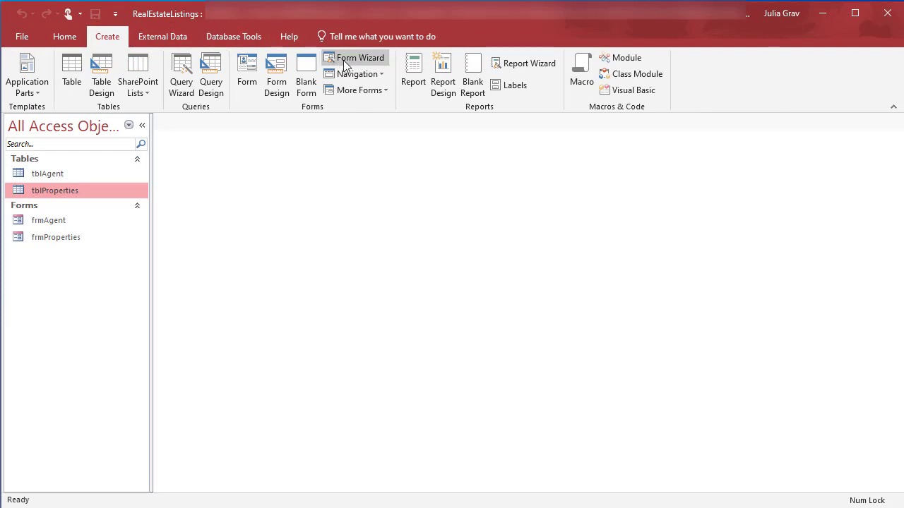
click(360, 57)
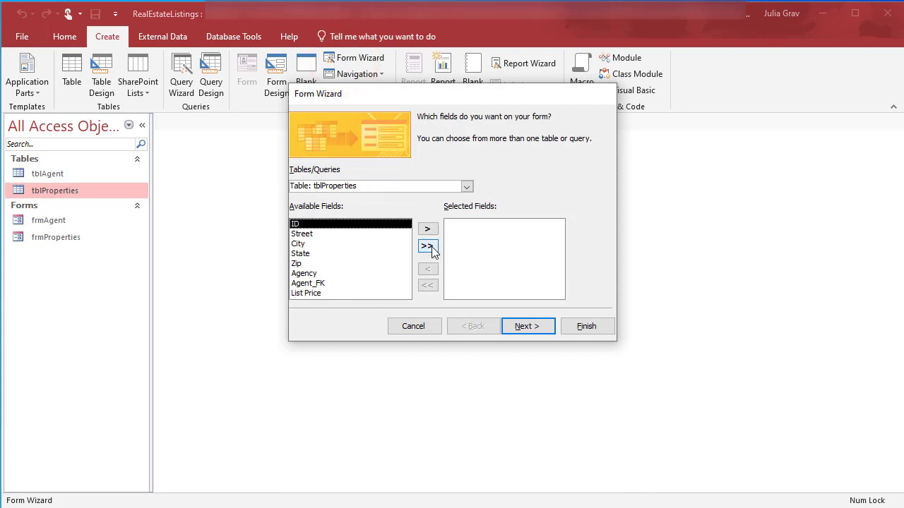
click(427, 246)
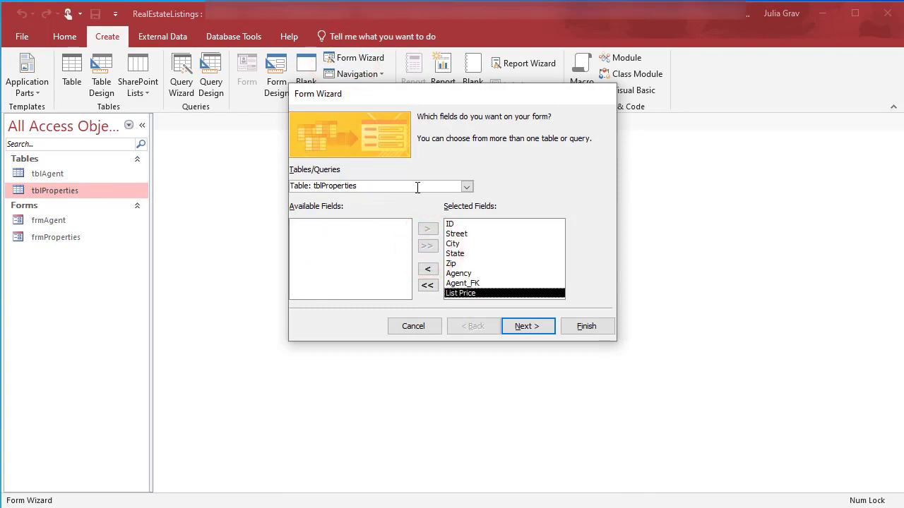
click(466, 186)
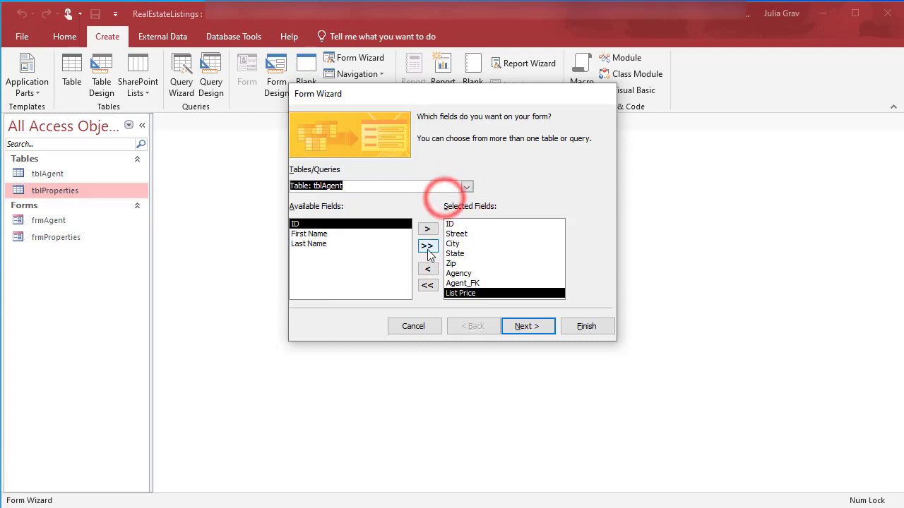
click(427, 245)
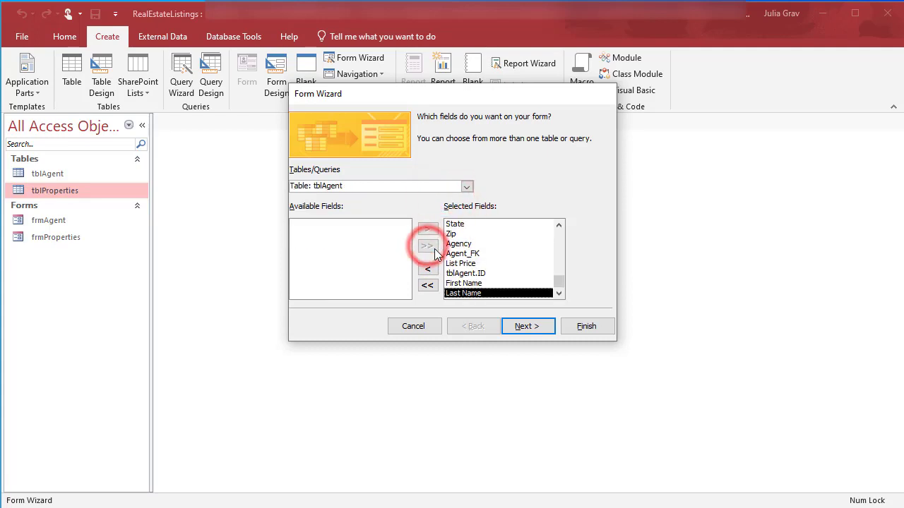
Step: View the data by tblAgent as a form with a datasheet subform
click(527, 325)
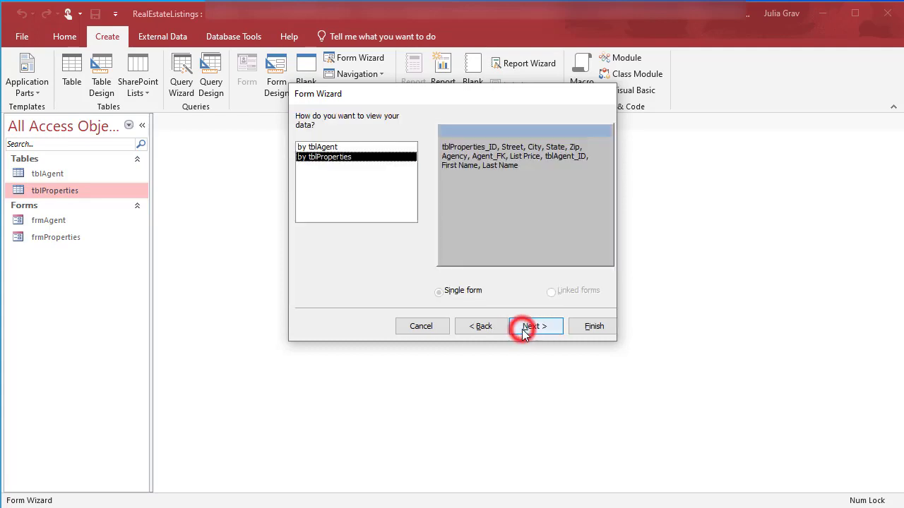
click(356, 147)
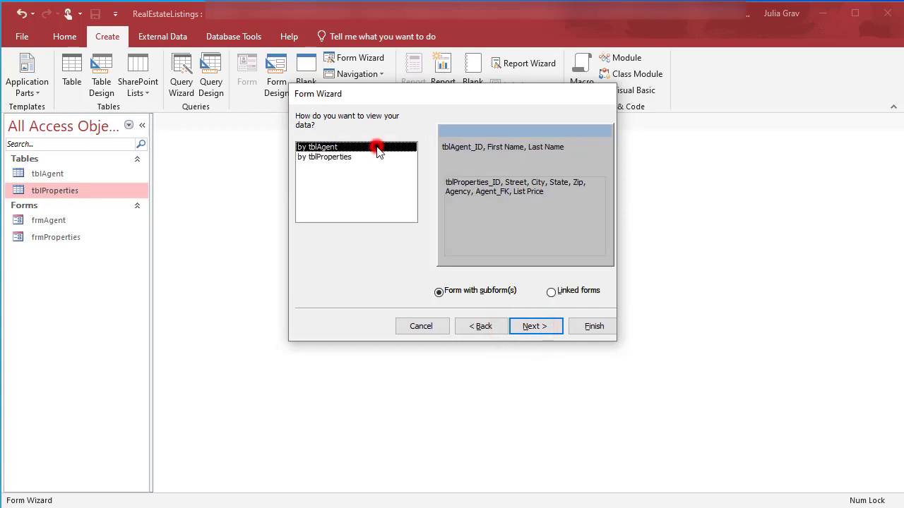
mouse_move(512, 163)
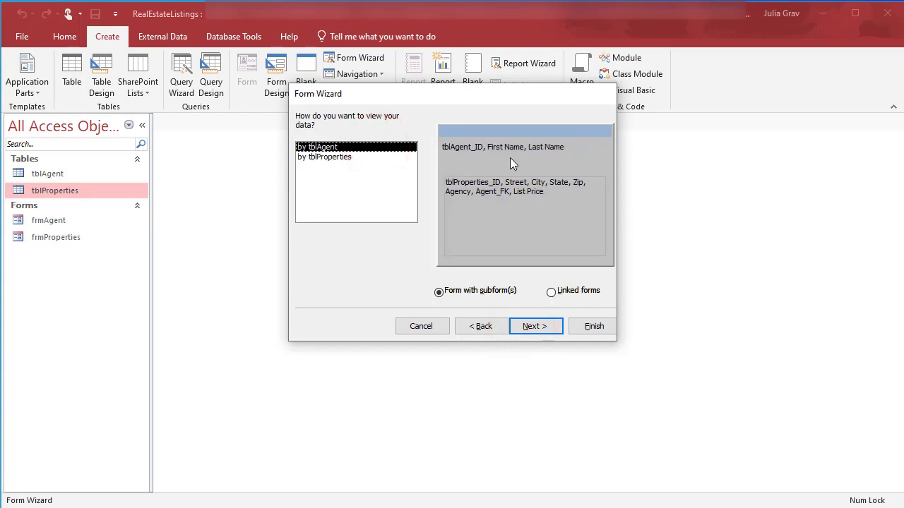
mouse_move(502, 195)
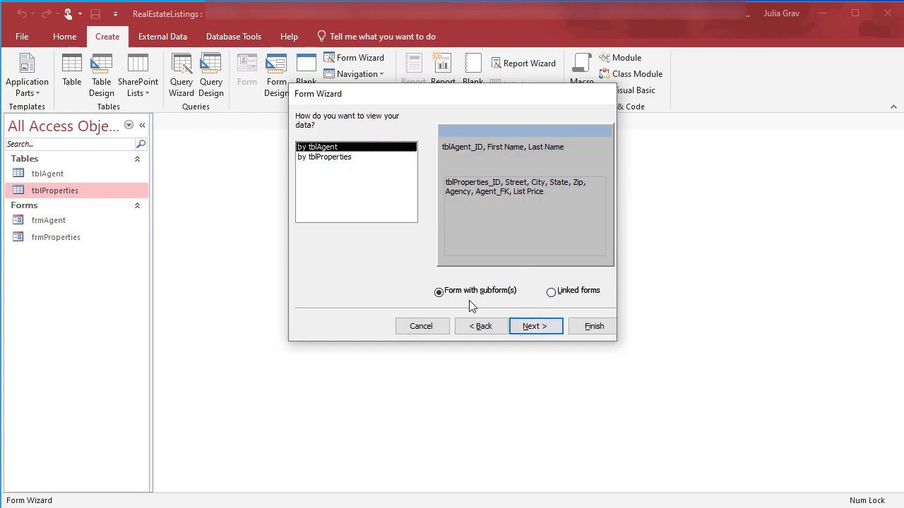
mouse_move(521, 148)
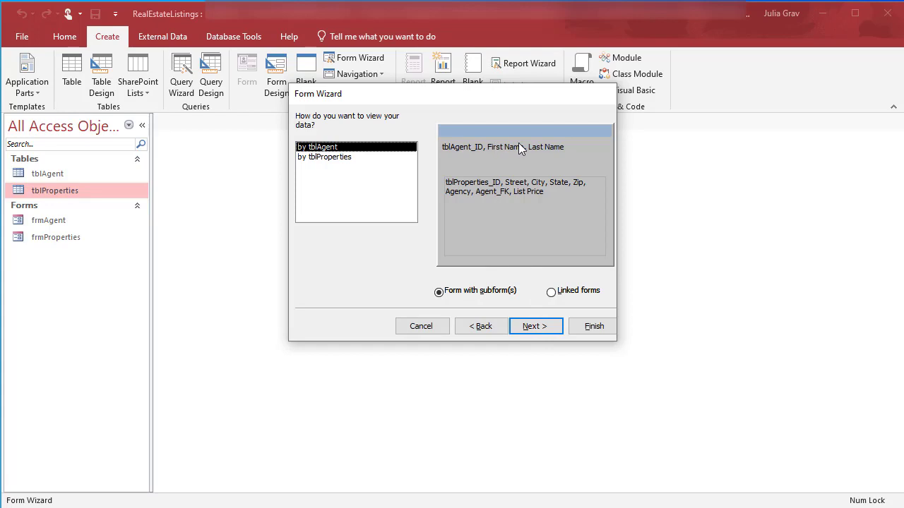
mouse_move(482, 151)
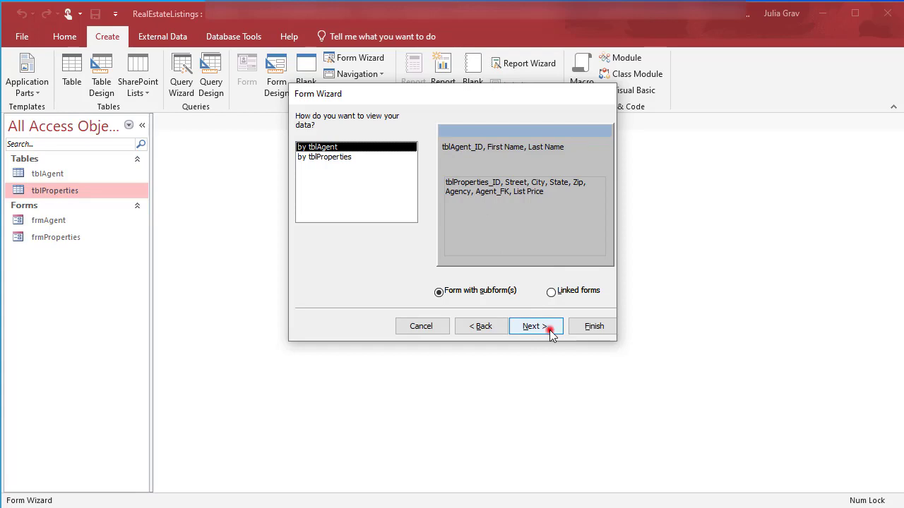
click(535, 325)
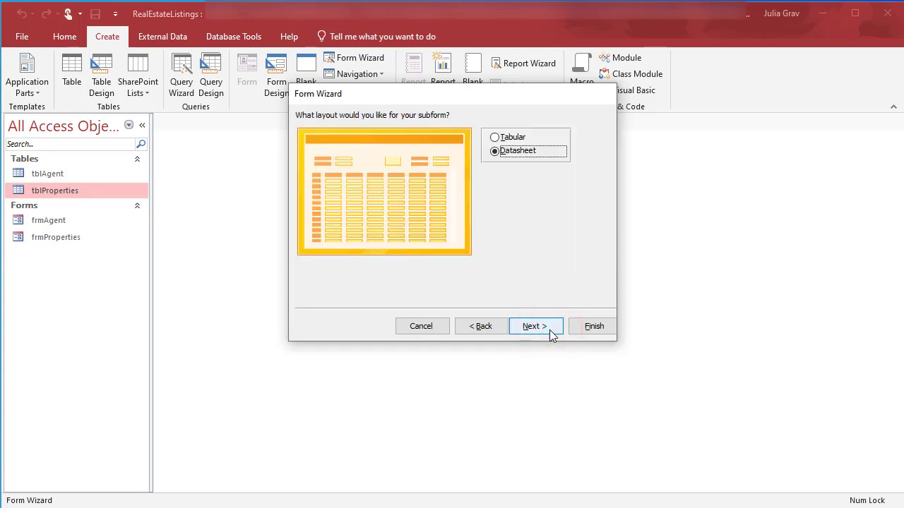
Step: Title the form frmAgentListings and the subform frmlPropertiesSubform
click(535, 326)
text(frmAgent)
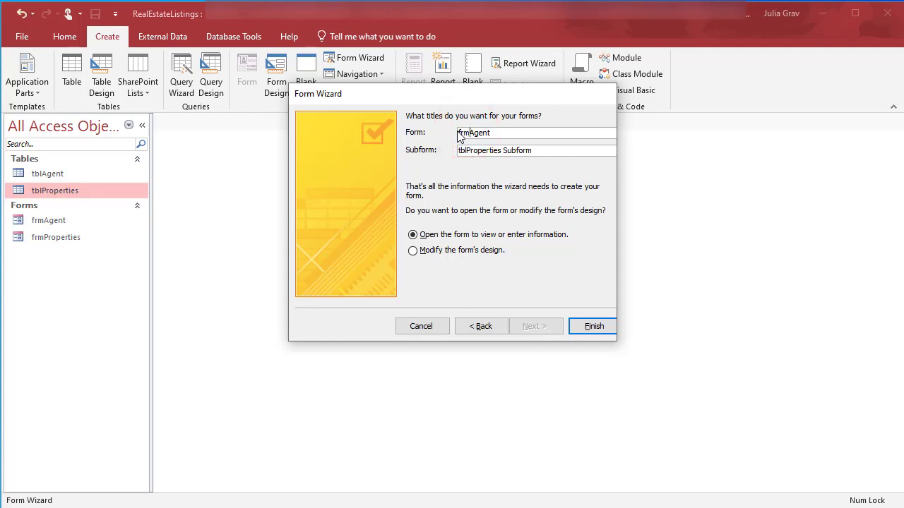
text(O)
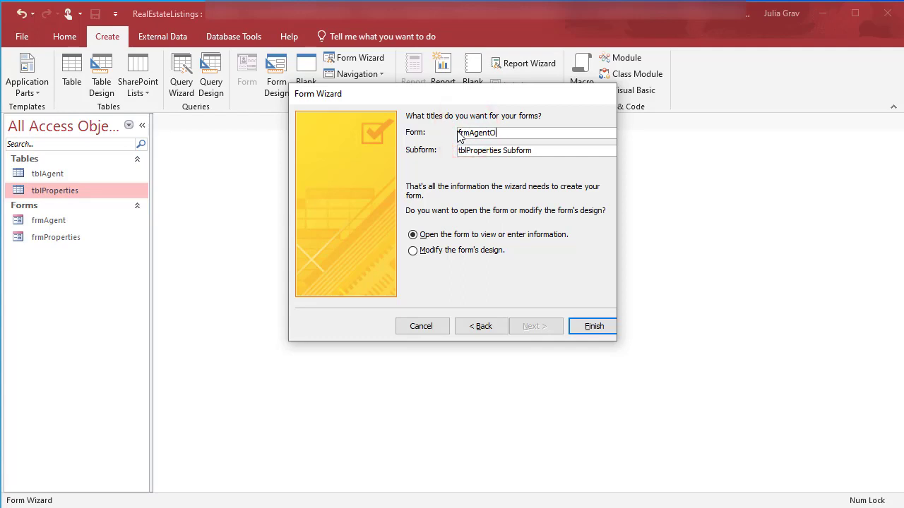
text(Listings)
click(537, 150)
text(frm)
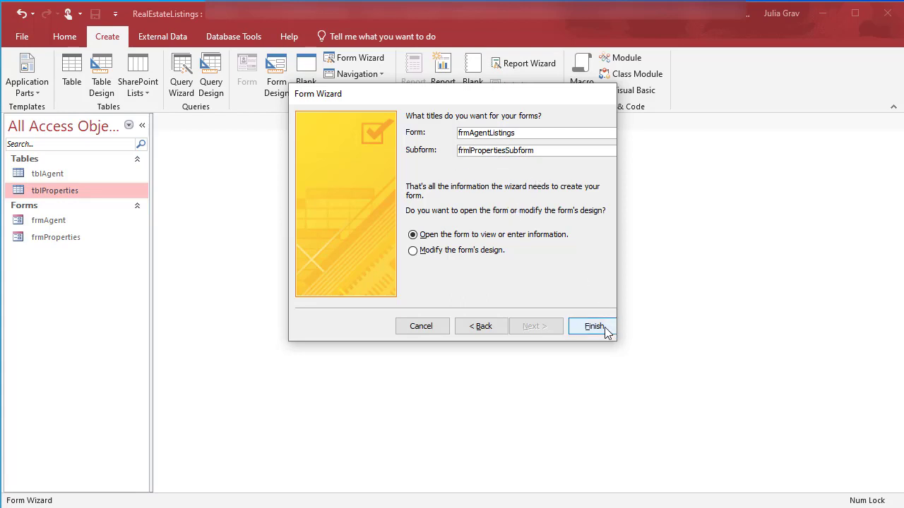
click(592, 326)
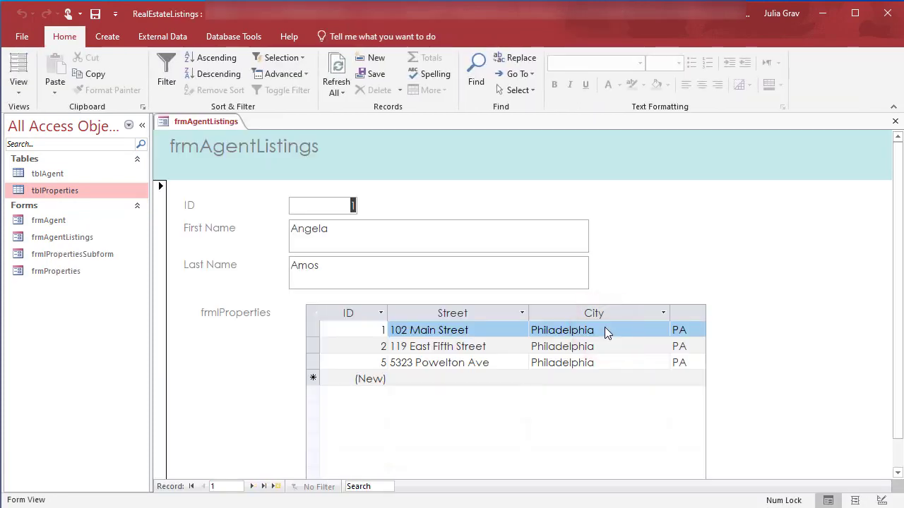
mouse_move(320, 153)
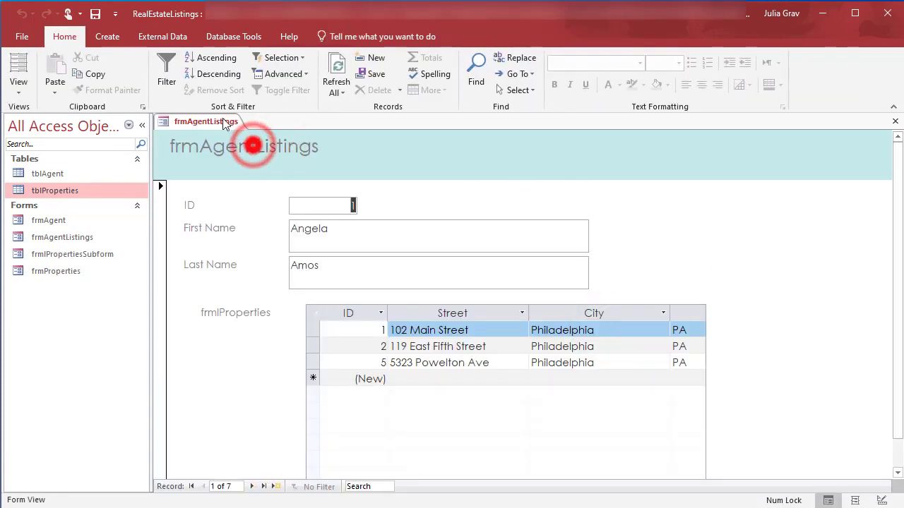
right_click(205, 121)
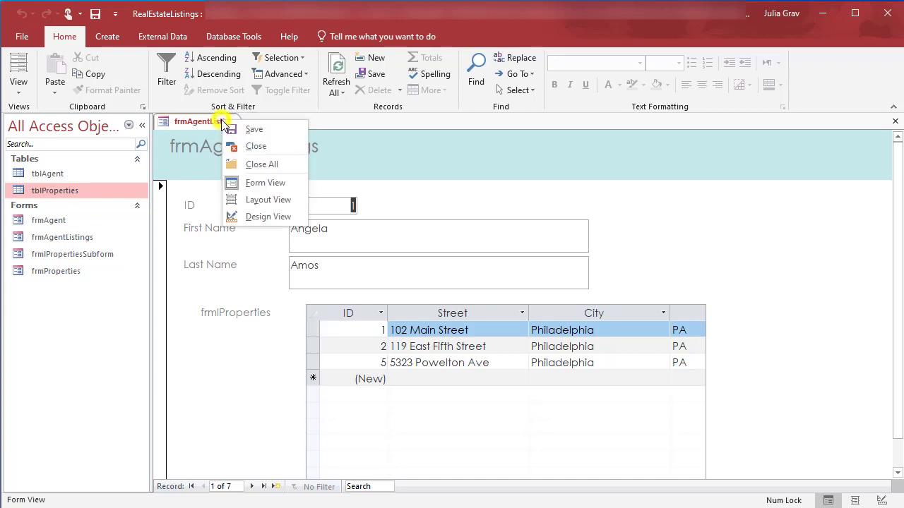
mouse_move(268, 217)
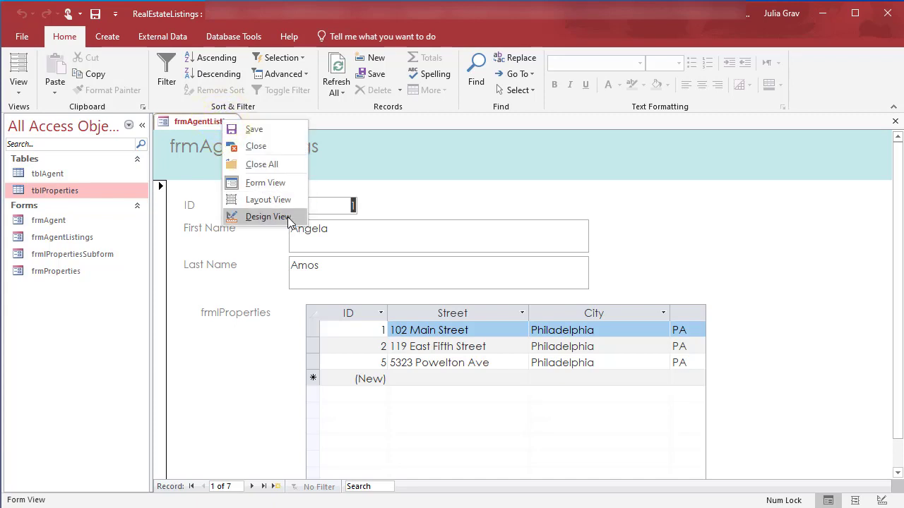
mouse_move(298, 219)
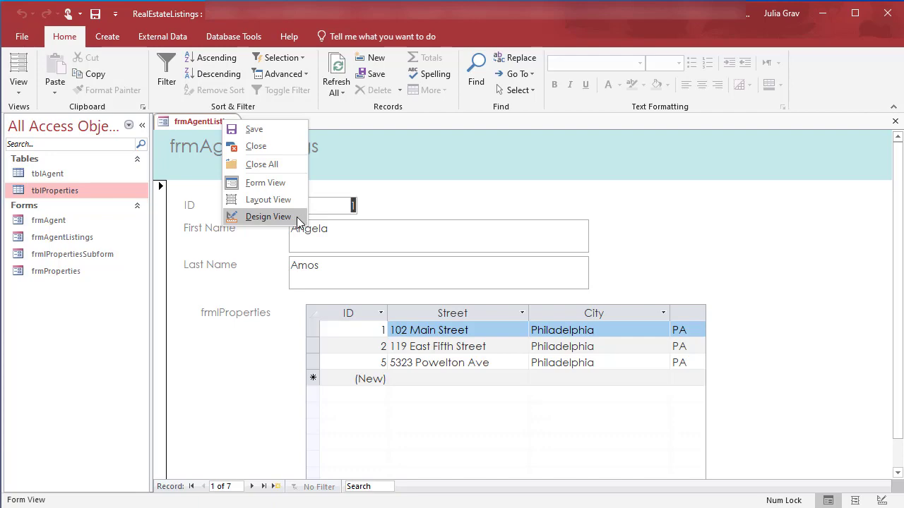
Step: In Design View, change the header title to 'Agent Listings' and shrink the Form Header band
click(268, 216)
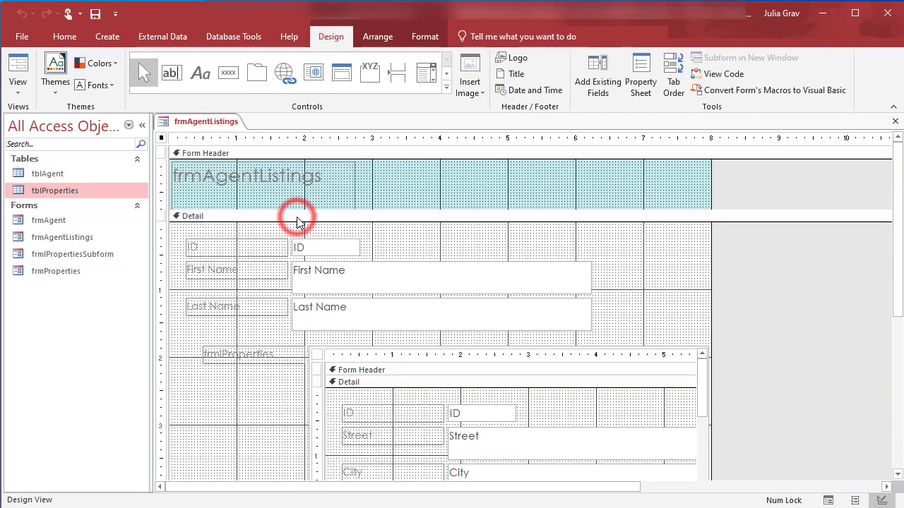
mouse_move(364, 218)
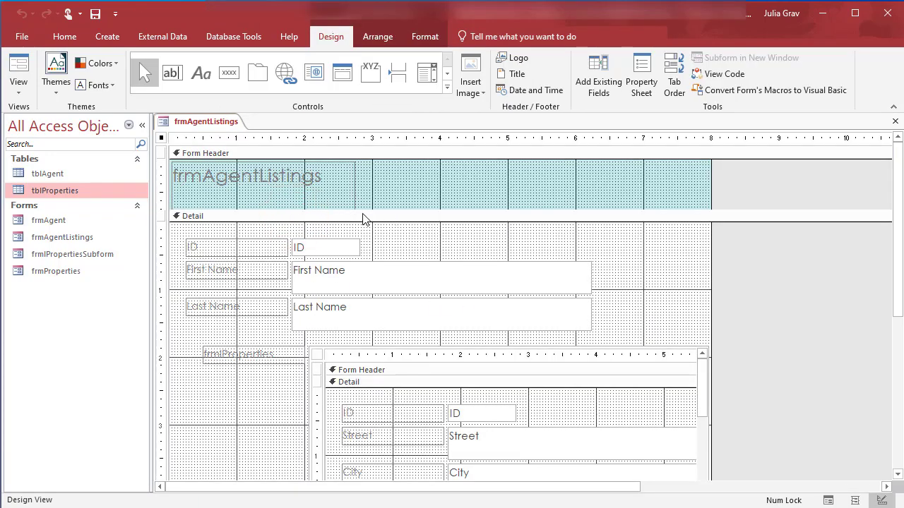
mouse_move(558, 253)
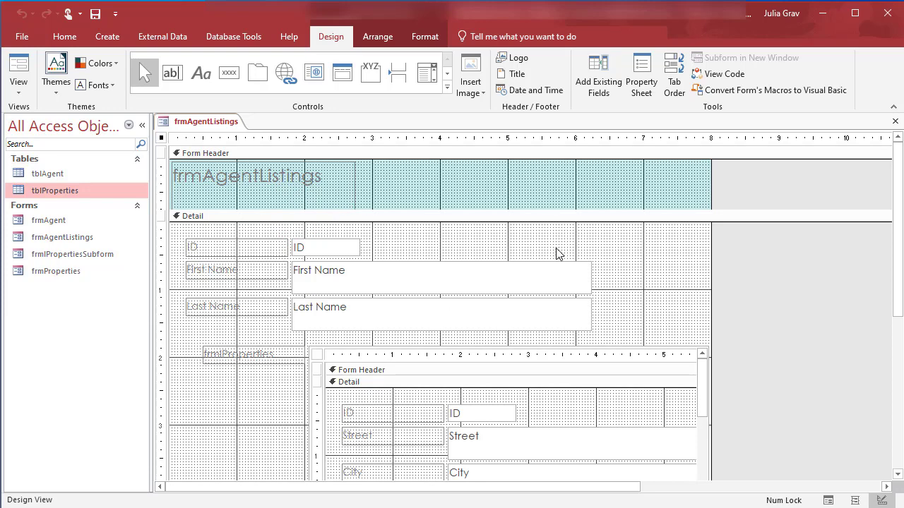
mouse_move(600, 244)
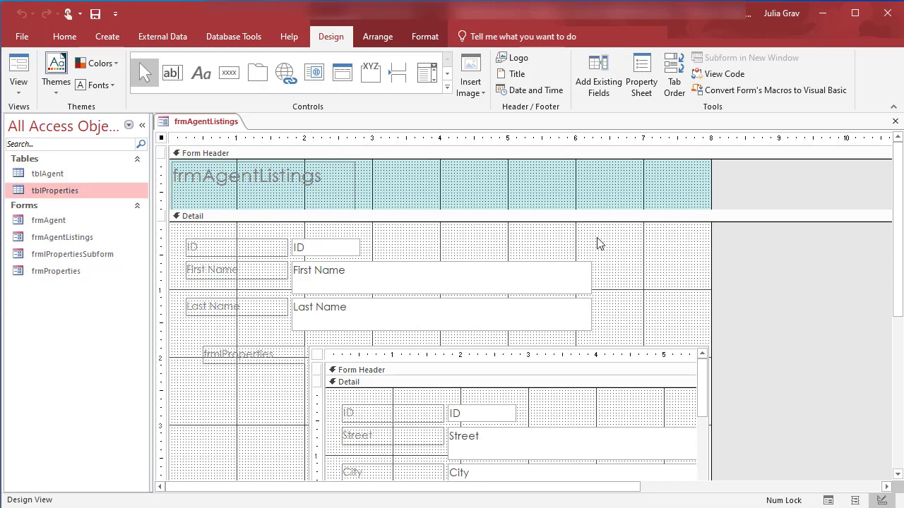
mouse_move(233, 267)
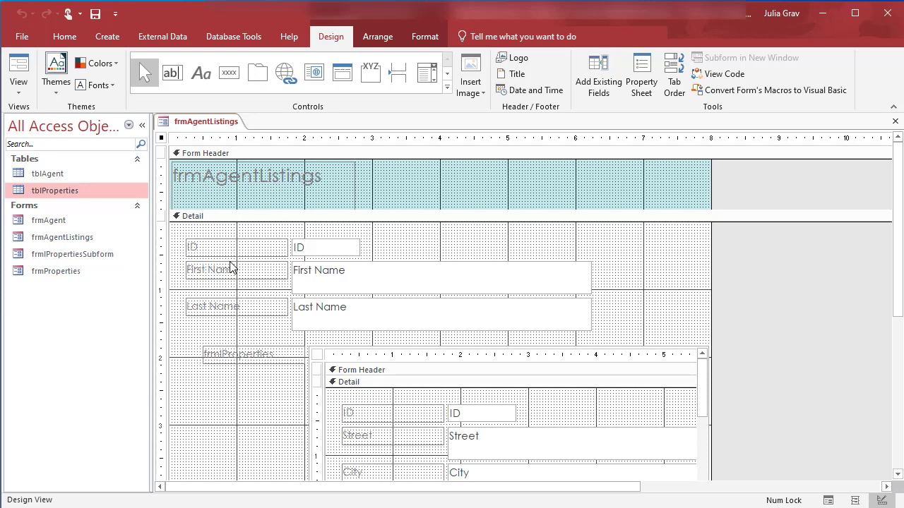
click(262, 177)
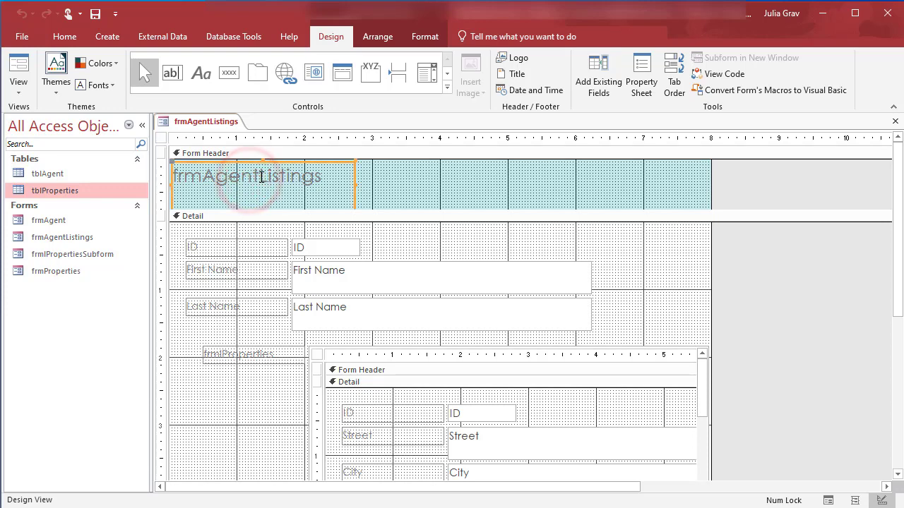
click(245, 175)
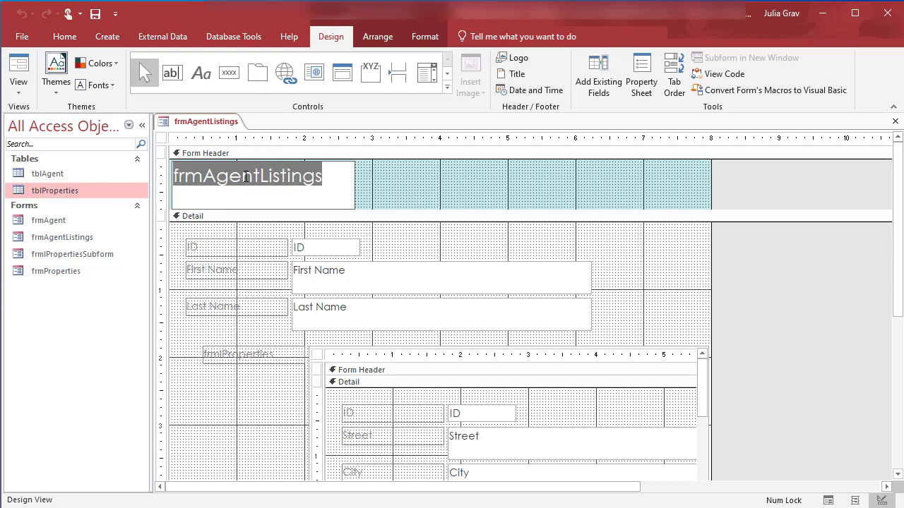
text(Agent)
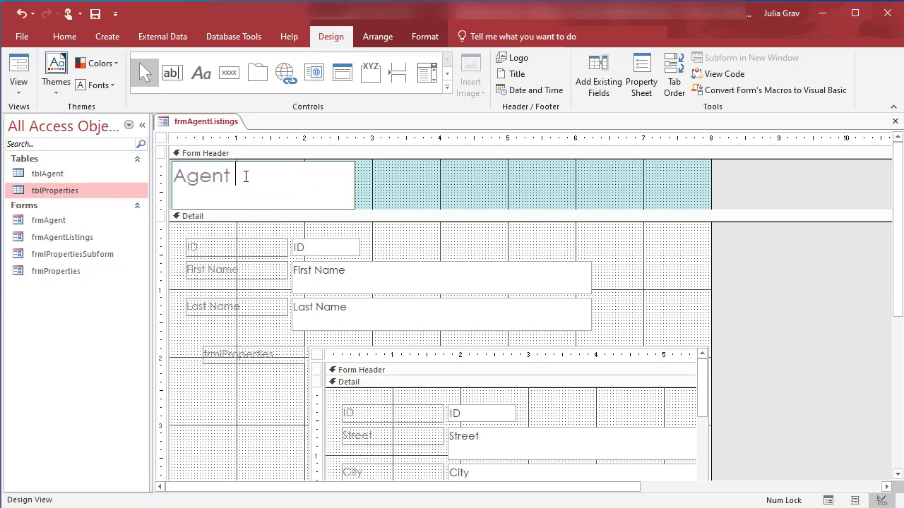
text(Listings)
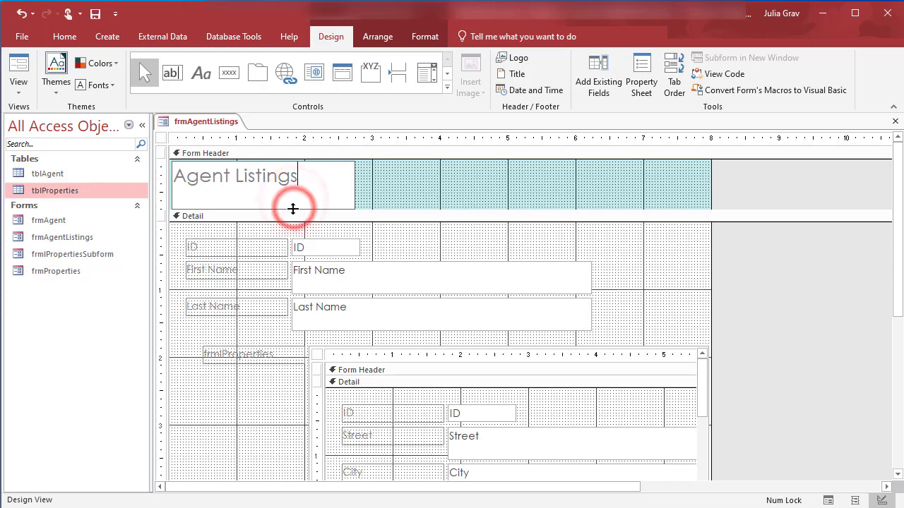
click(233, 176)
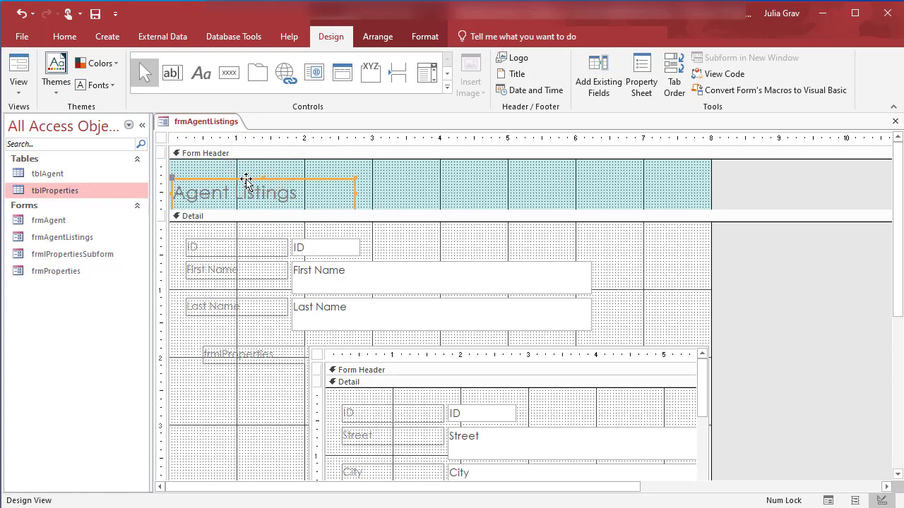
click(243, 179)
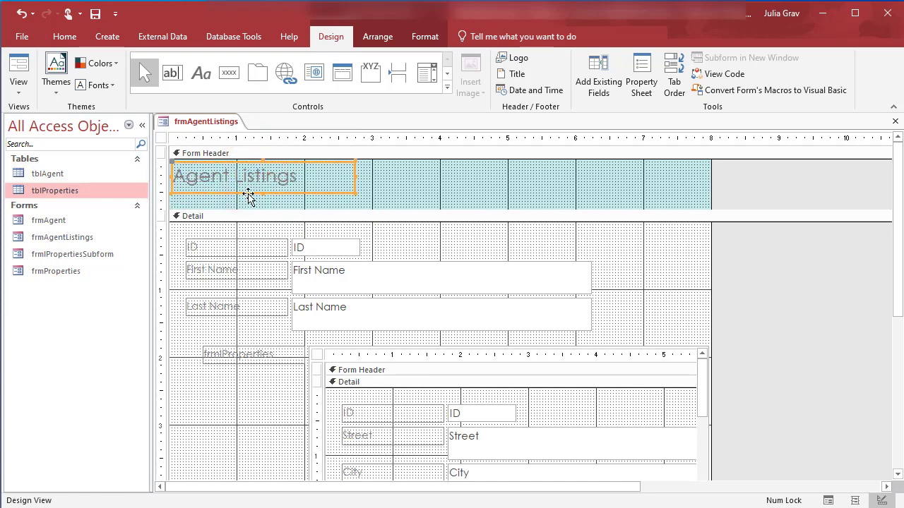
drag(249, 209, 248, 197)
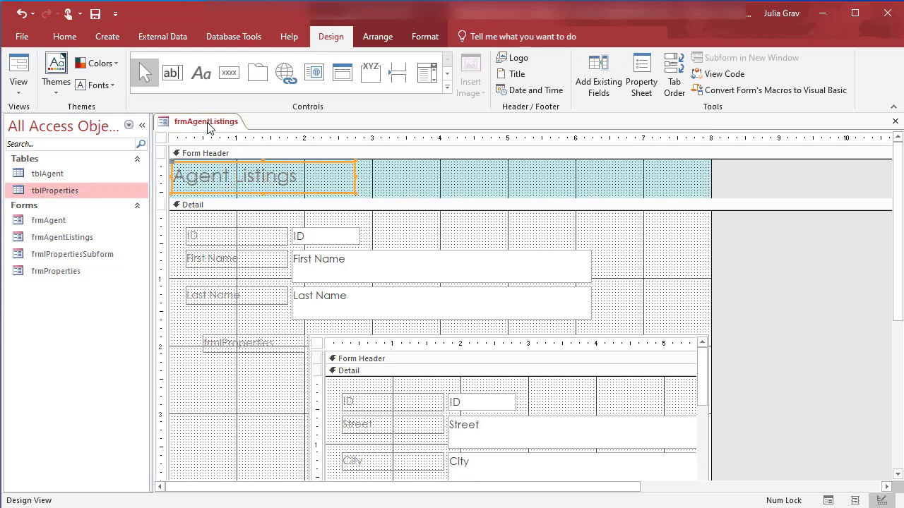
right_click(207, 121)
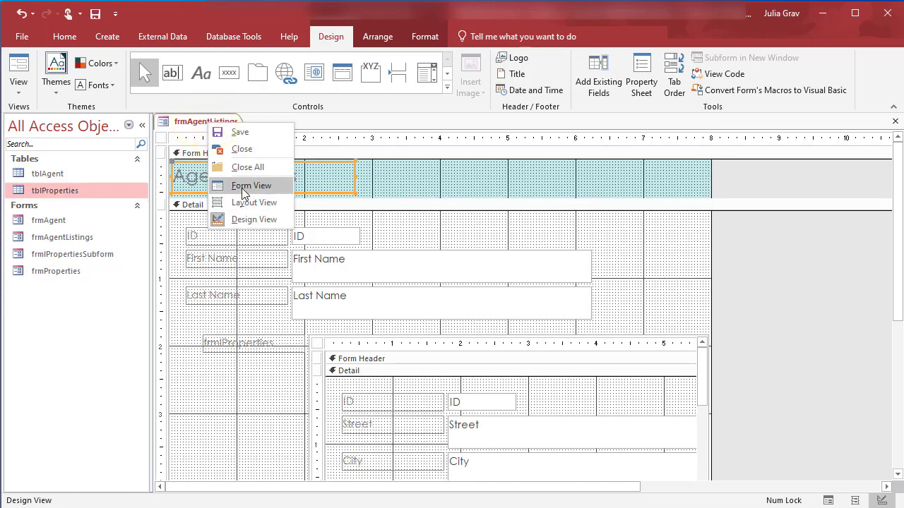
click(251, 185)
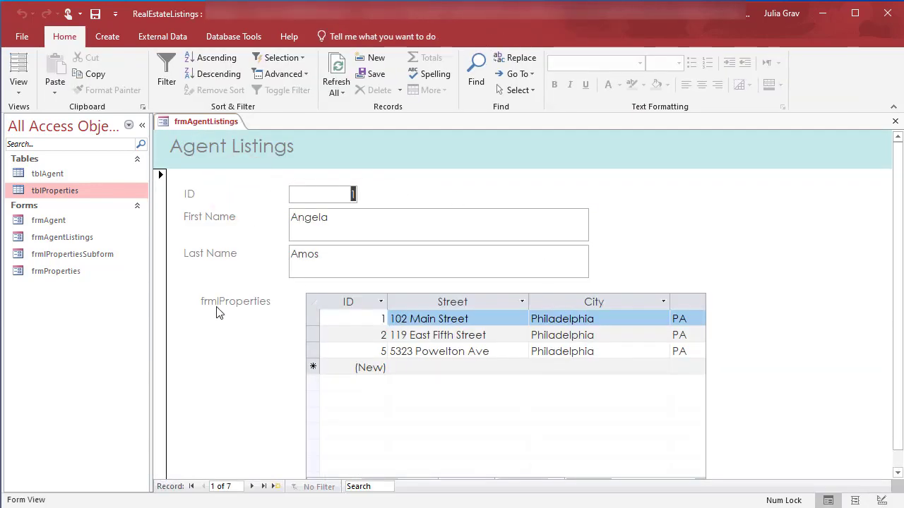
mouse_move(329, 271)
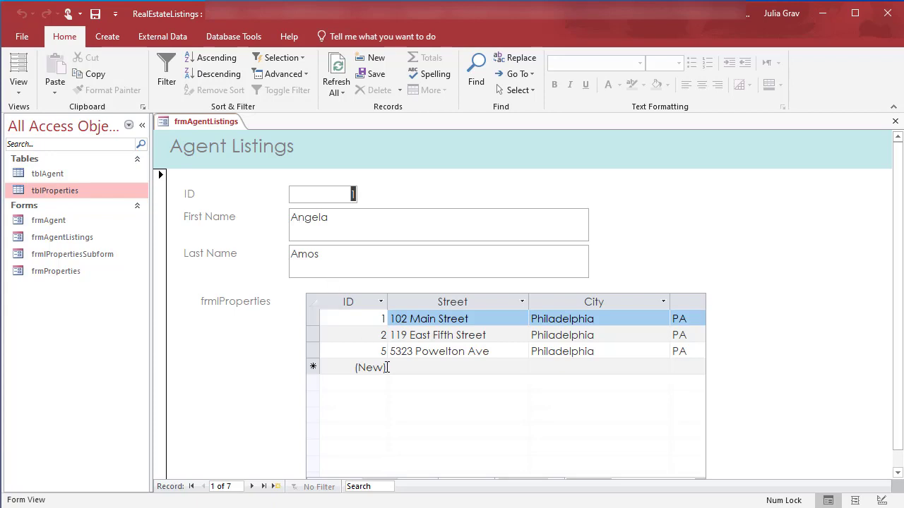
click(252, 486)
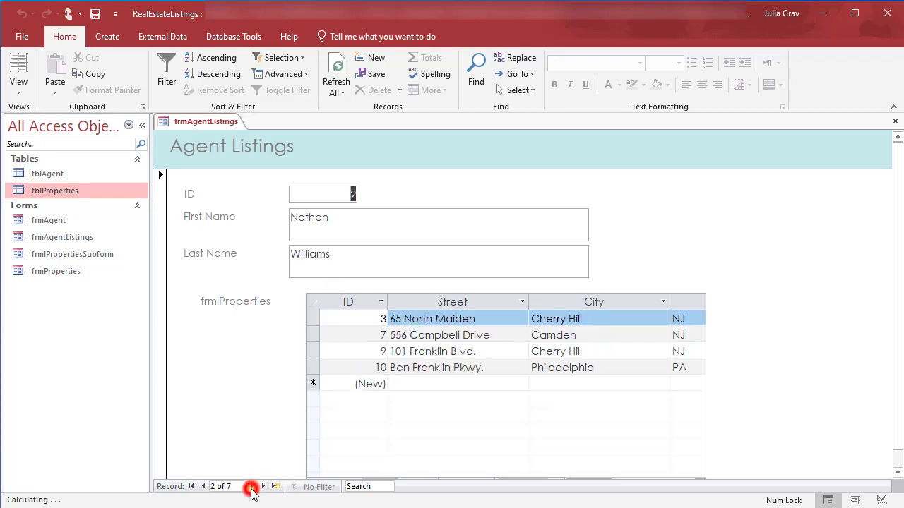
click(251, 486)
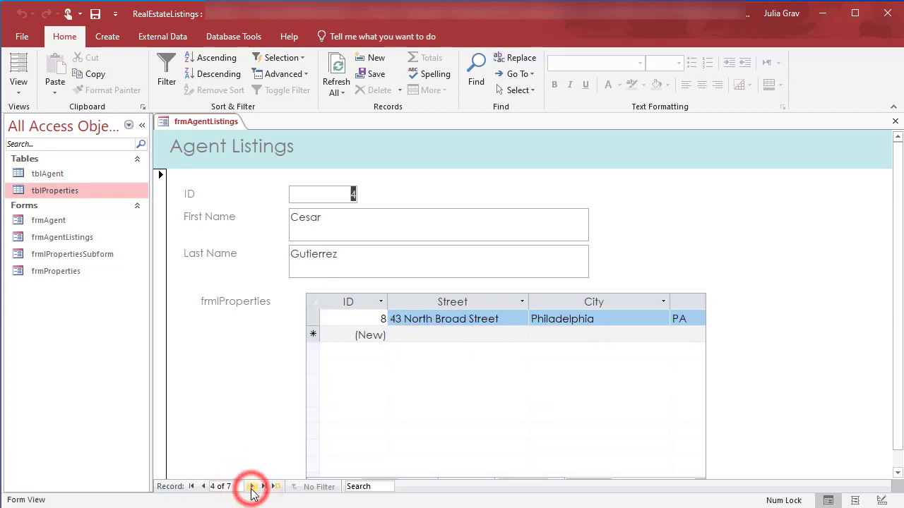
click(252, 486)
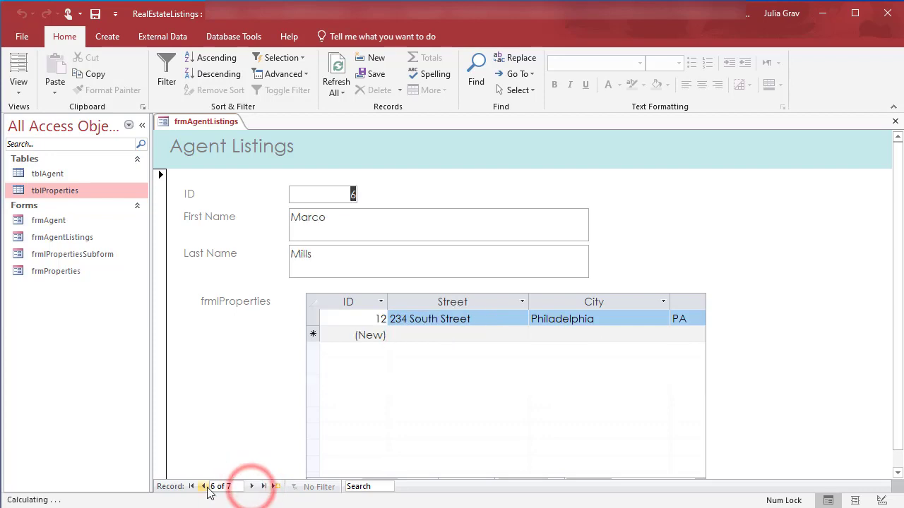
click(203, 487)
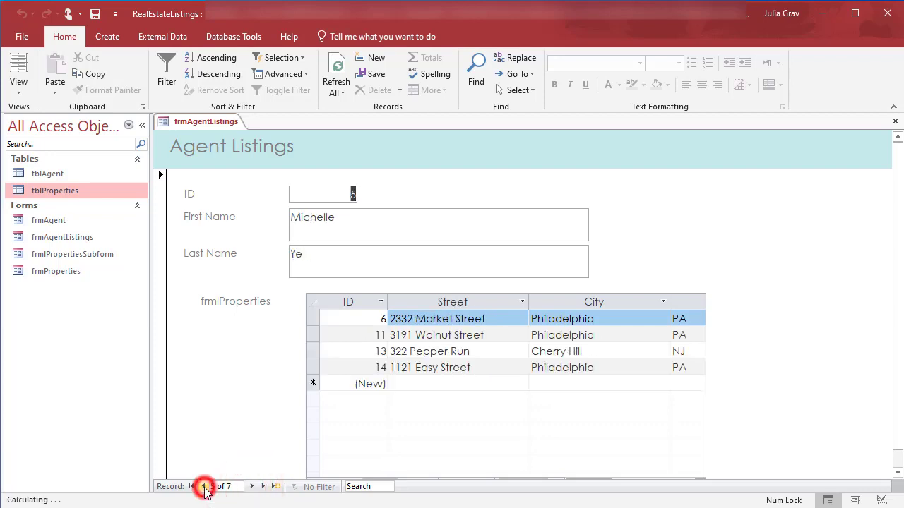
click(263, 486)
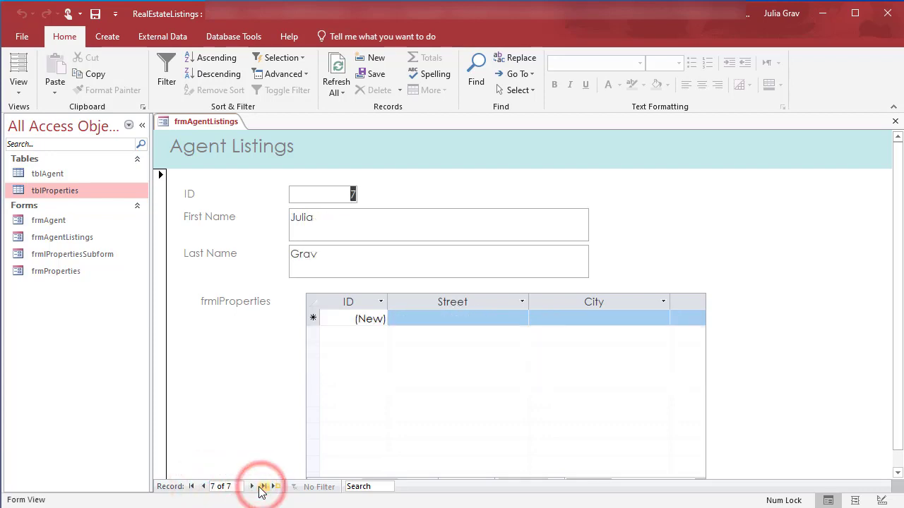
click(204, 486)
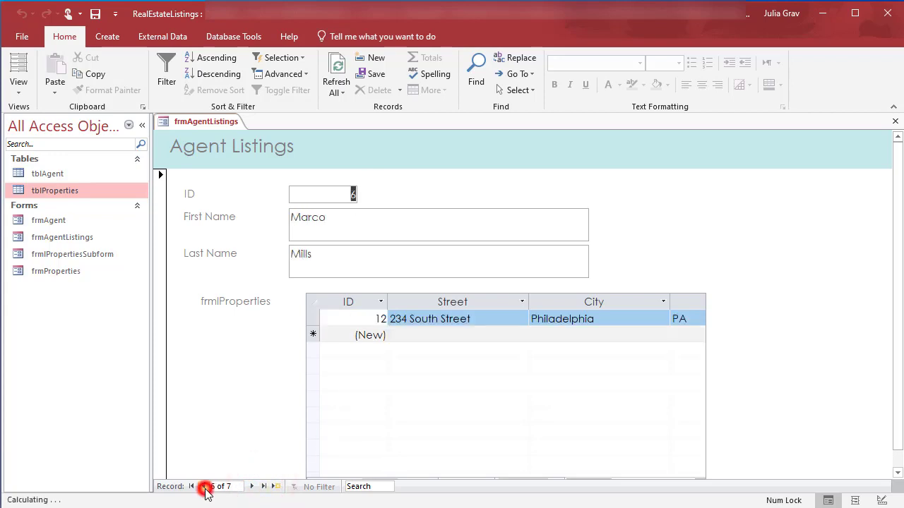
click(204, 486)
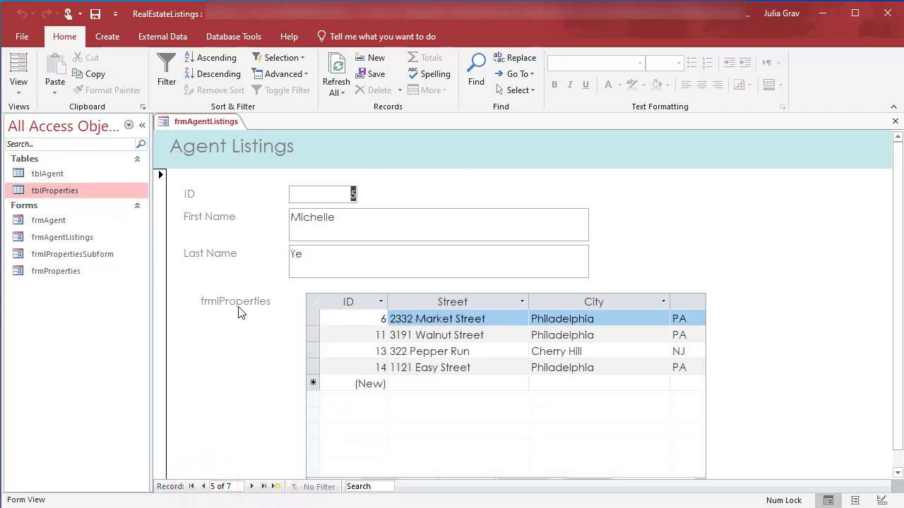
mouse_move(221, 307)
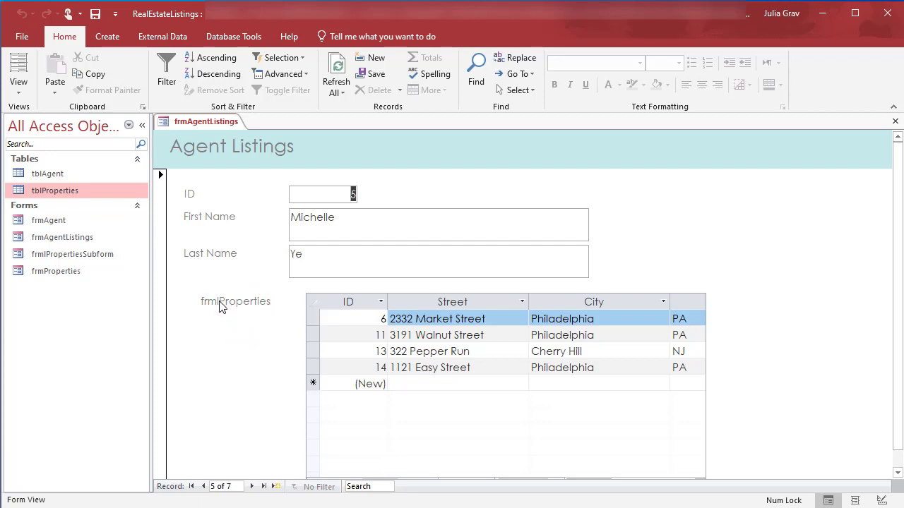
mouse_move(260, 314)
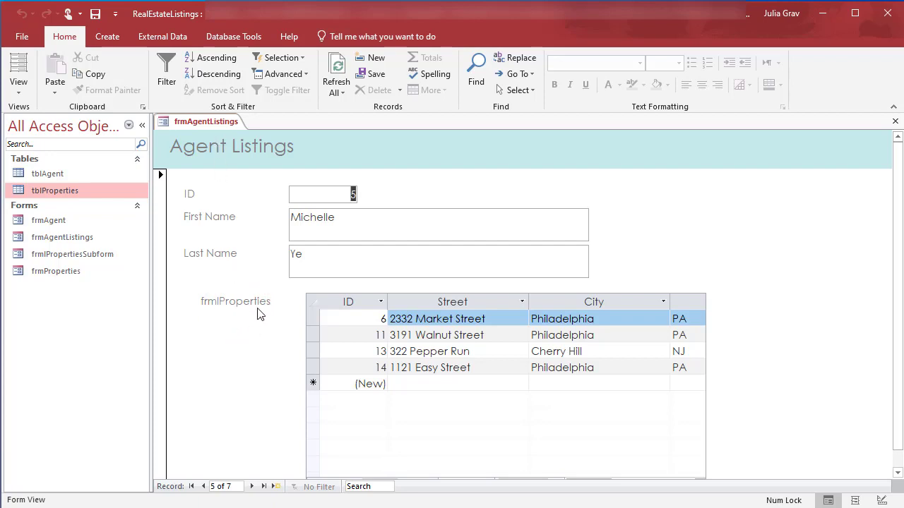
Step: In Layout View, rename the subform caption to 'Properties' and move it beside the datasheet
right_click(205, 121)
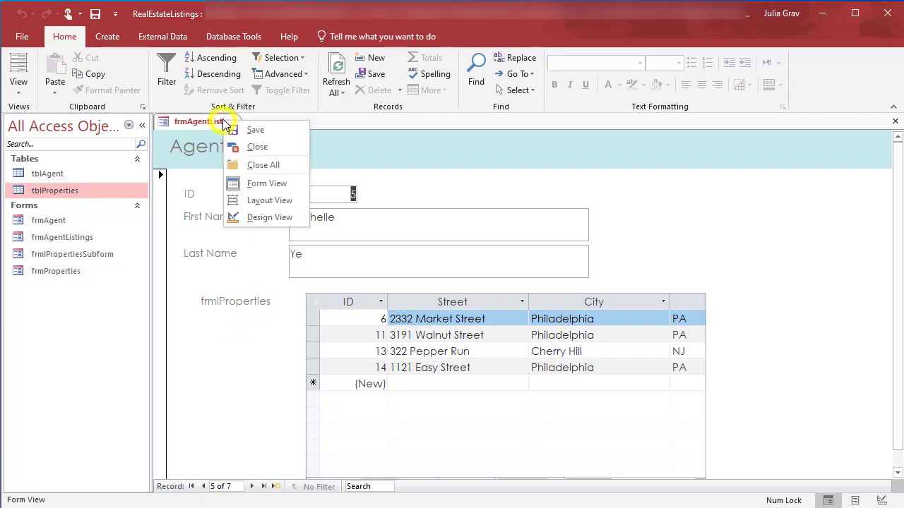
click(269, 200)
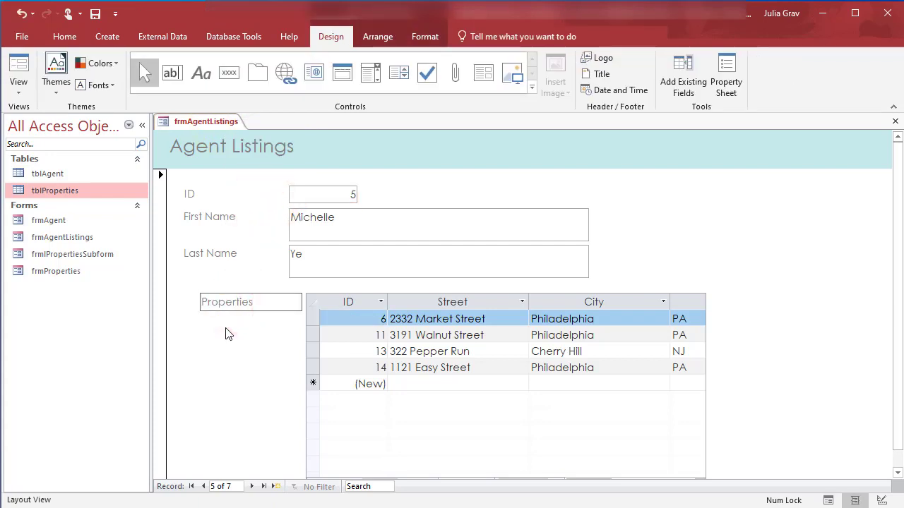
click(227, 302)
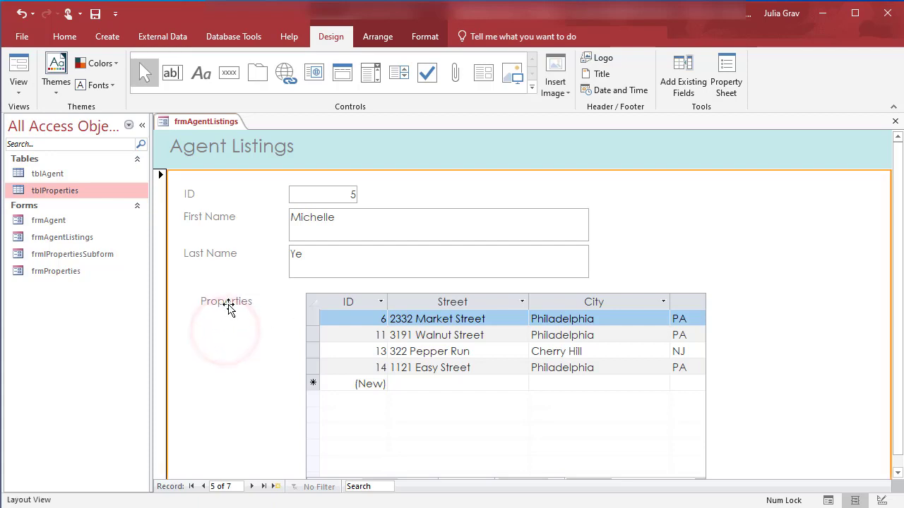
click(226, 301)
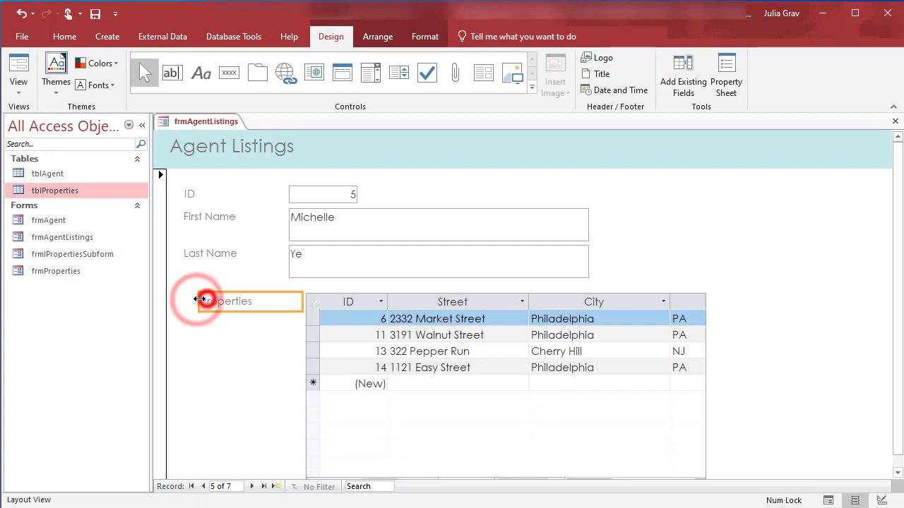
click(226, 302)
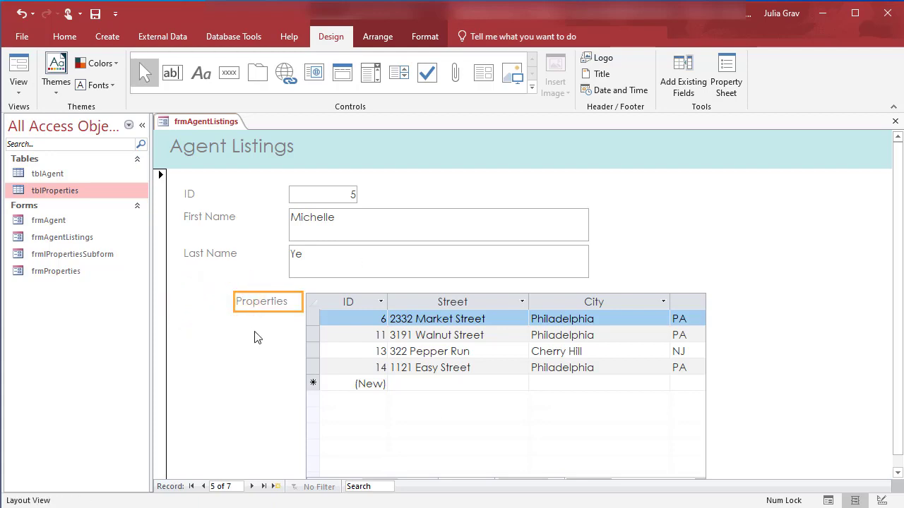
mouse_move(515, 233)
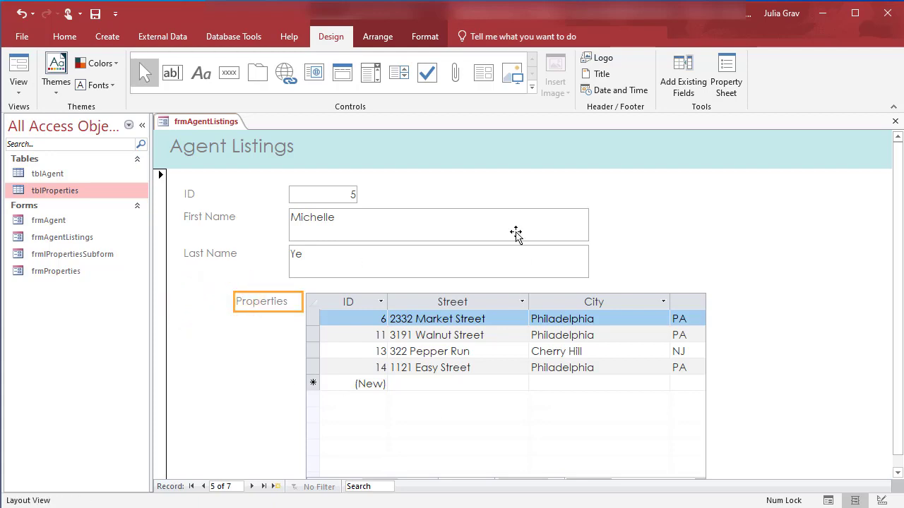
mouse_move(417, 199)
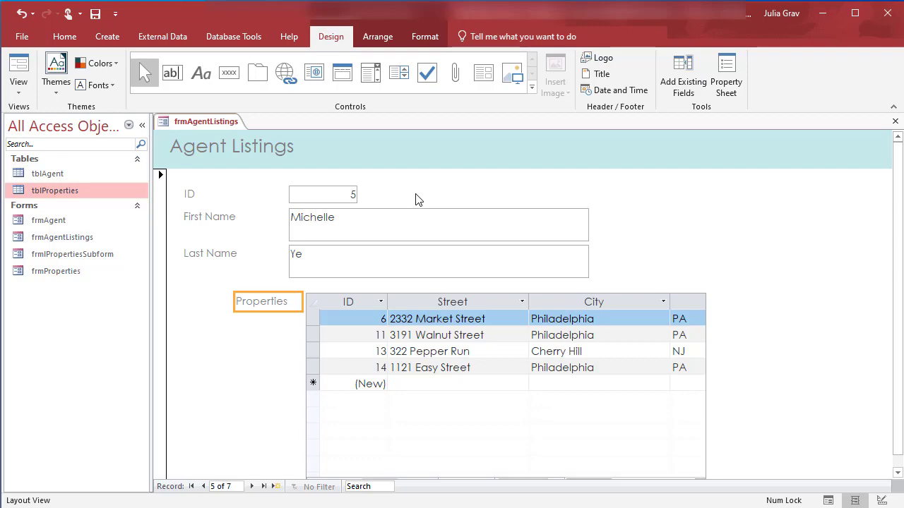